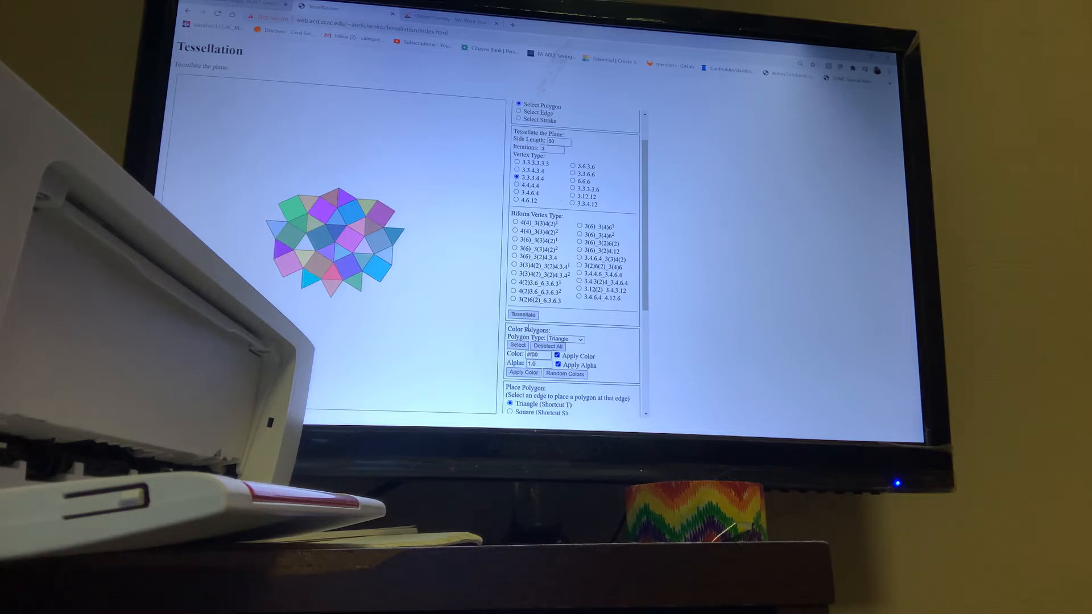
Tessellate vertex types 3.3.3.4.4, 4.4.4.4, 3.4.6.4 and 3.6.3.6 in turn.
click(522, 314)
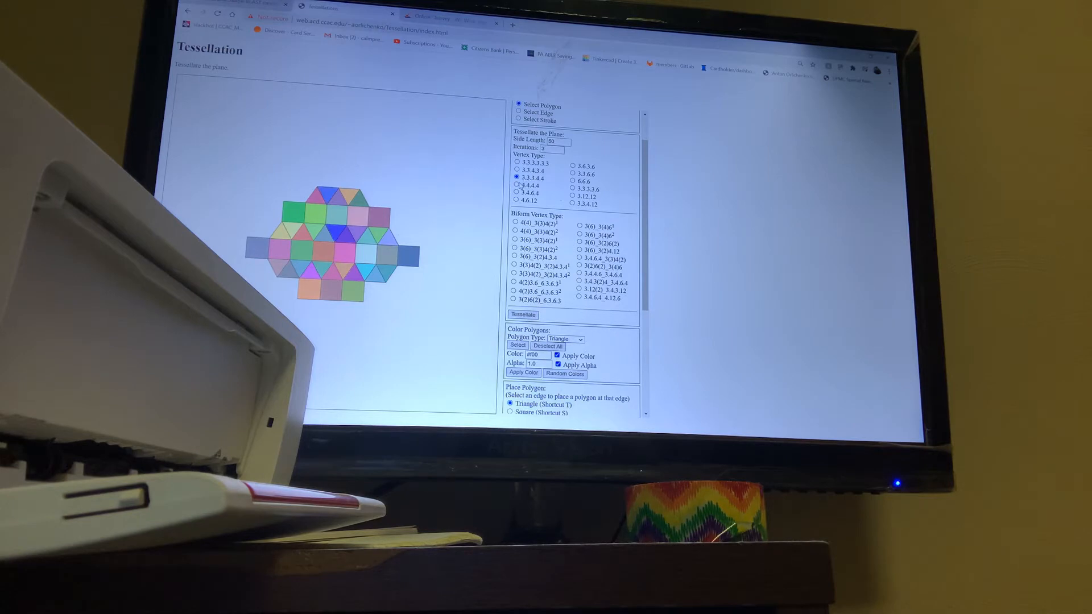
click(516, 185)
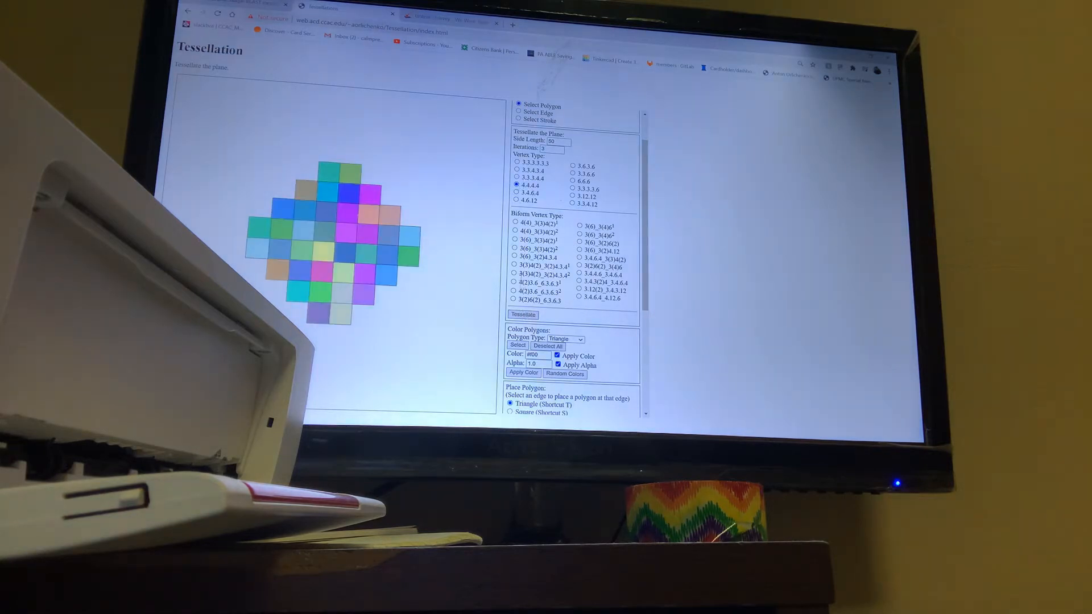
click(516, 194)
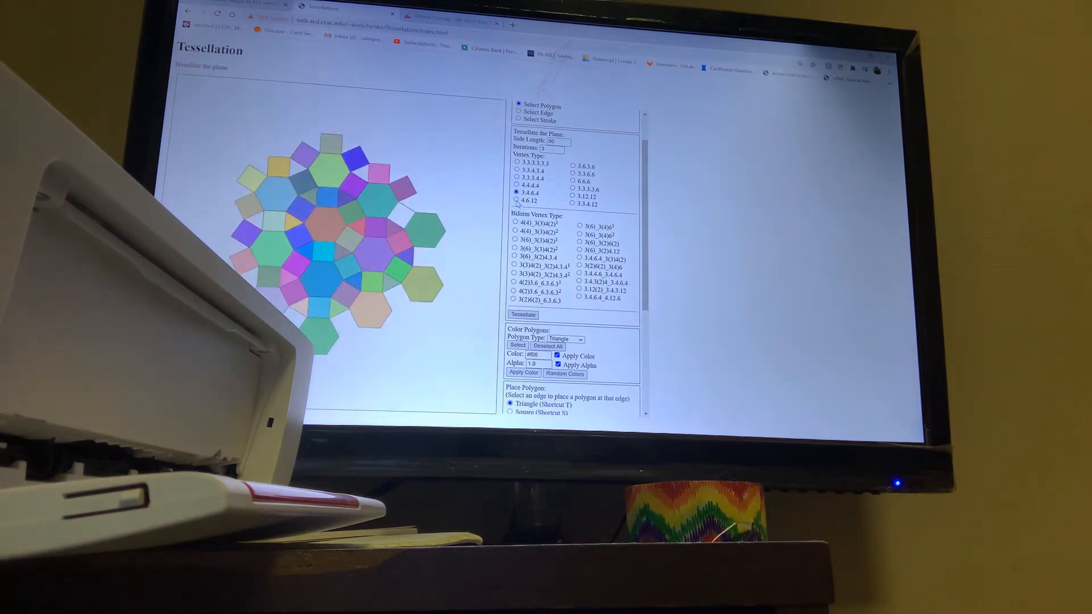
click(516, 200)
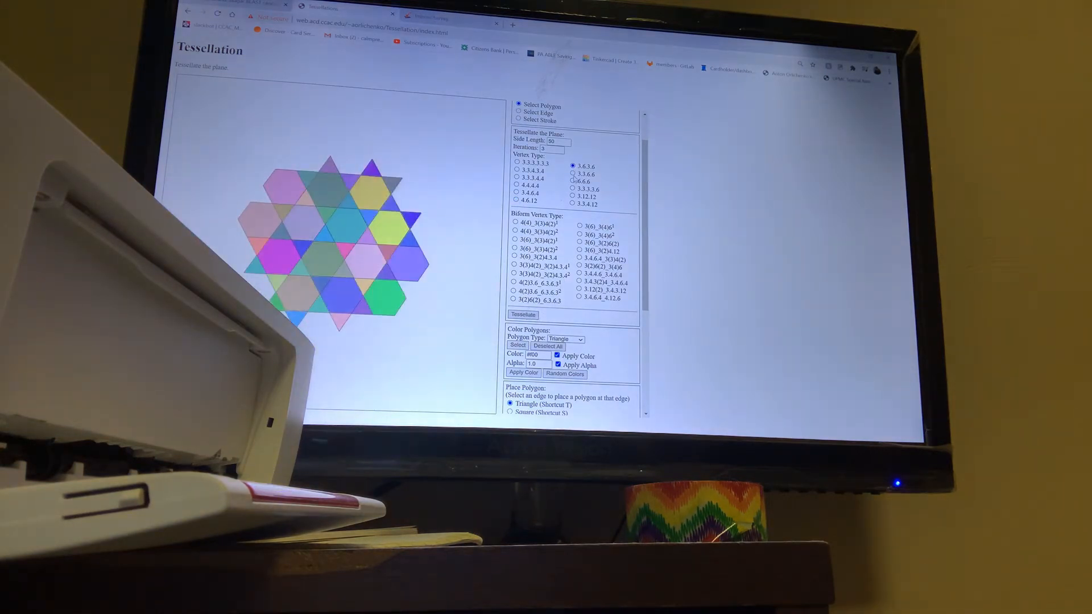
Tessellate the 3.3.6.6 hexagons-with-triangle-pairs tiling, then the 6.6.6 all-hexagons tiling.
click(574, 173)
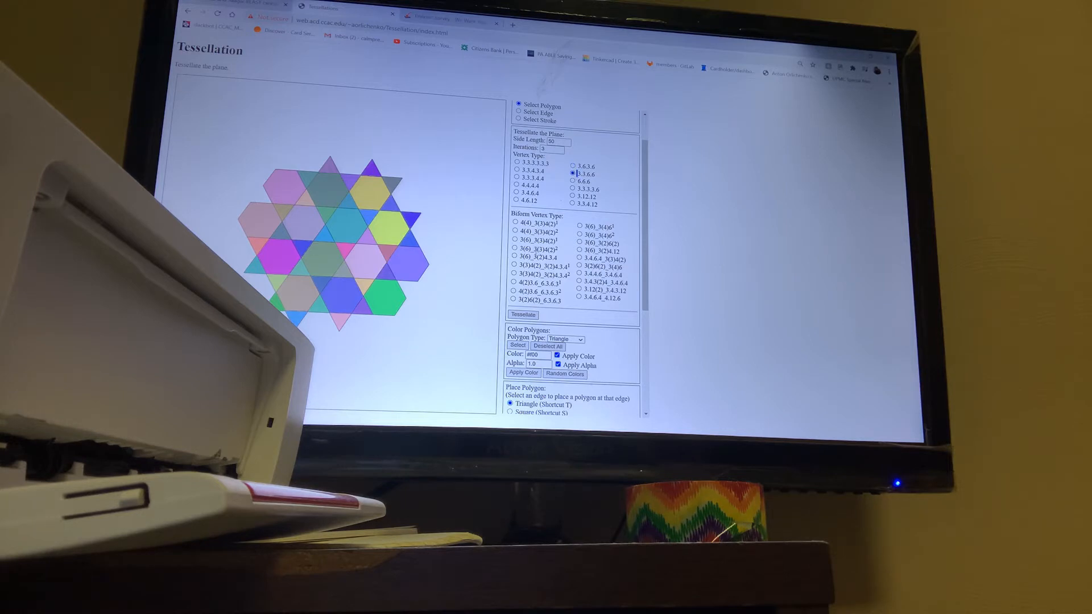
click(522, 314)
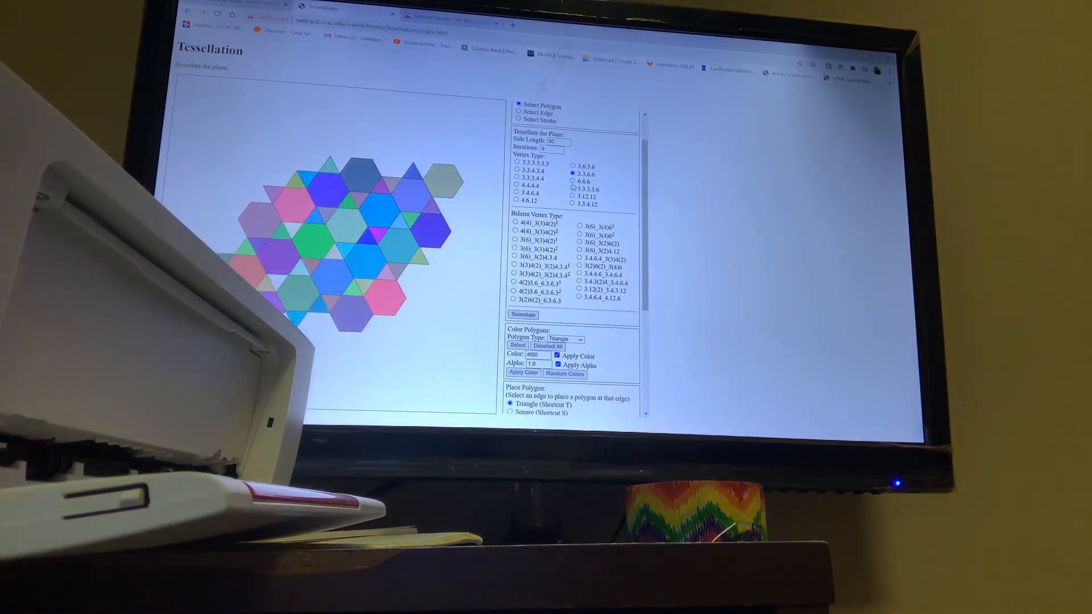
click(572, 180)
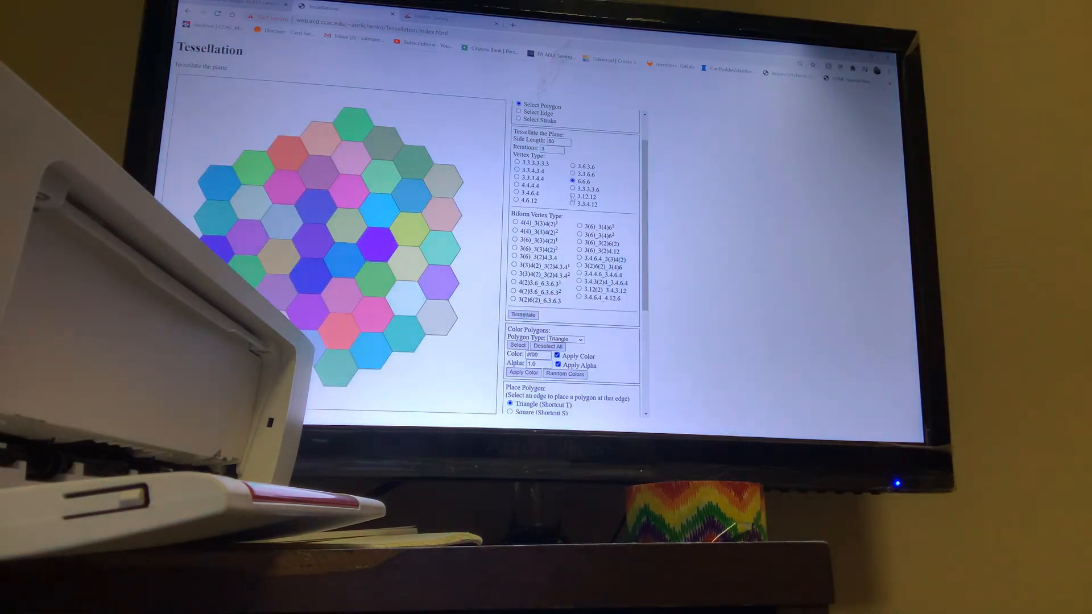
Tessellate the 3.3.3.3.6 snub hexagonal, 3.12.12 dodecagon and last uniform vertex types.
click(573, 189)
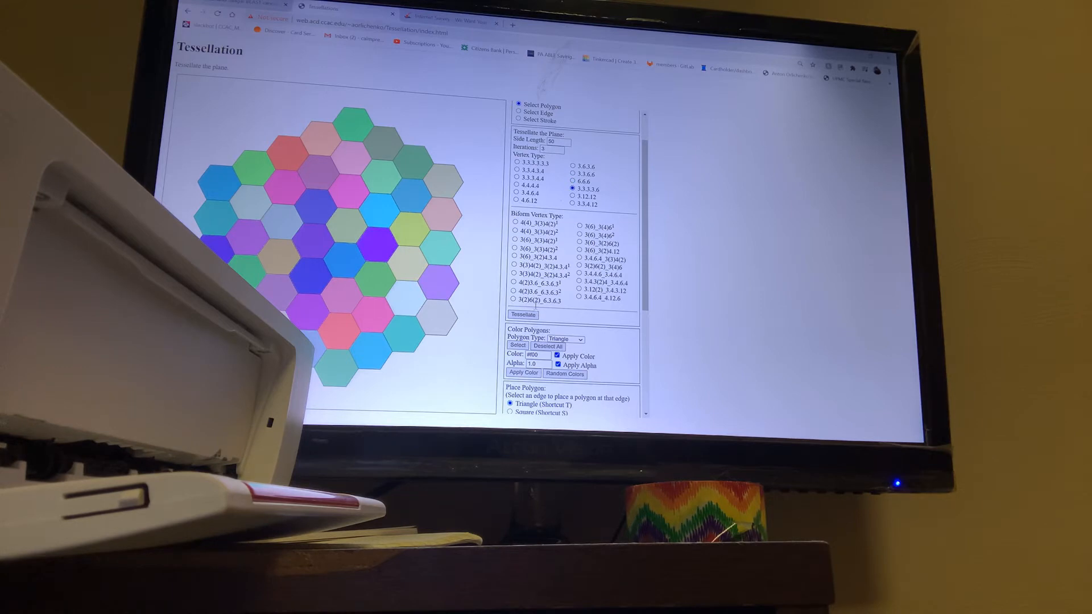
click(523, 314)
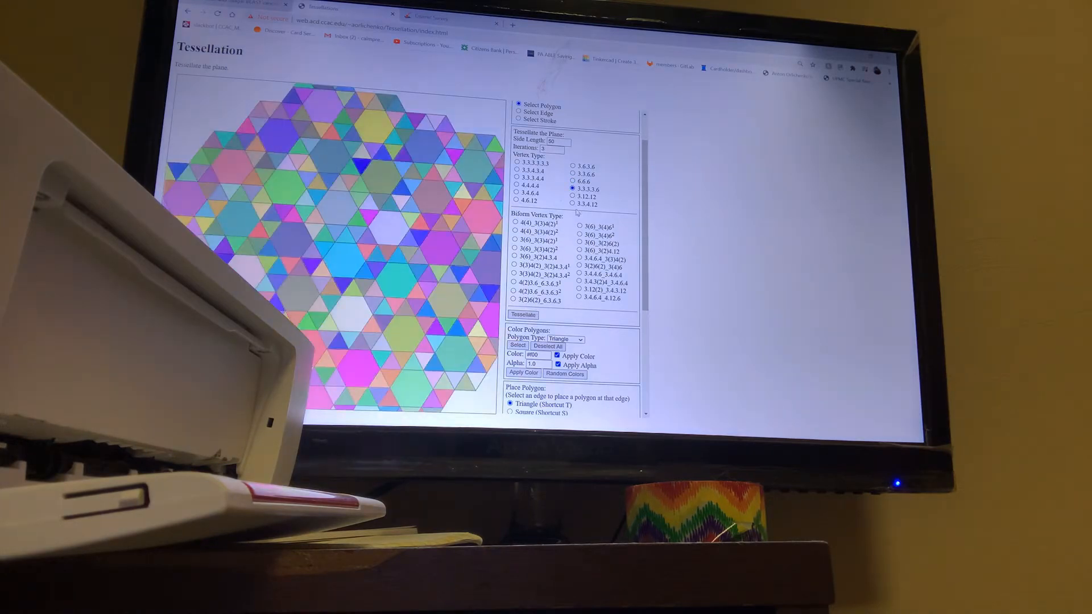
click(573, 197)
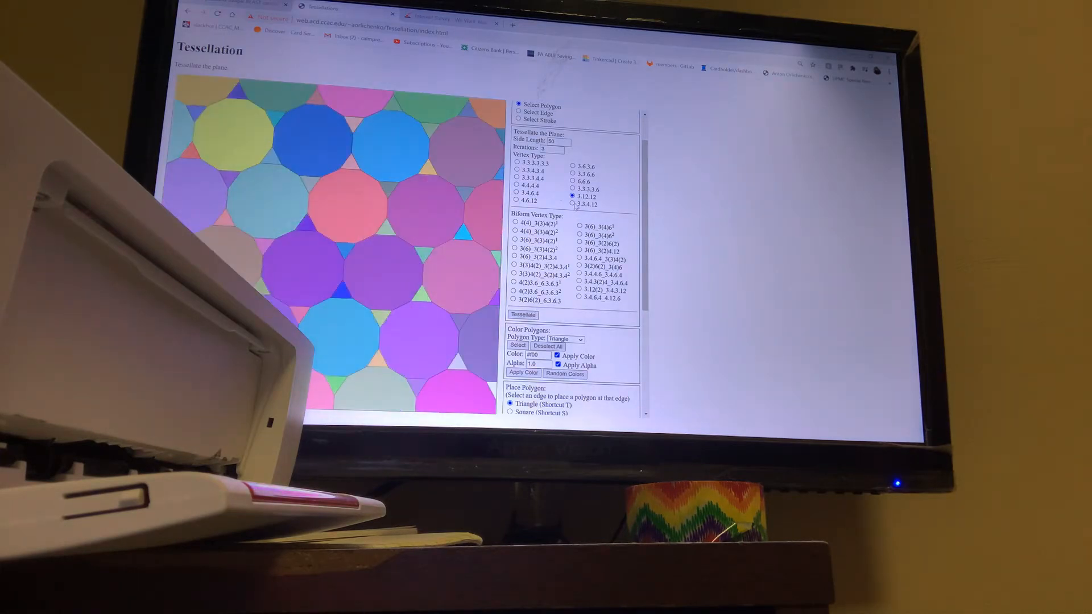
click(572, 204)
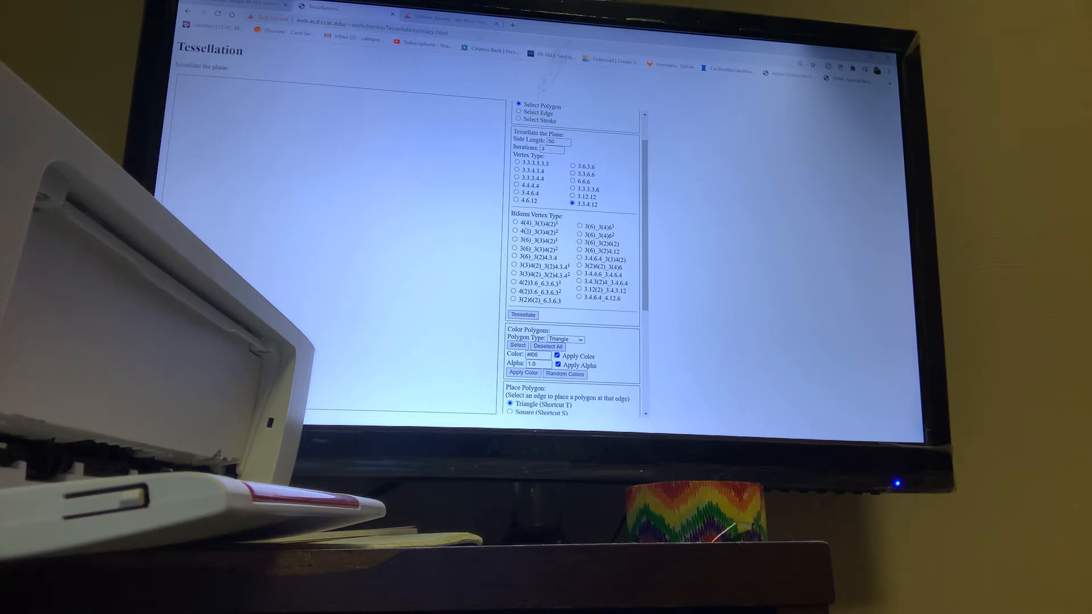
Tessellate the first biform square-and-triangle tilings, including the slanted variant.
click(515, 222)
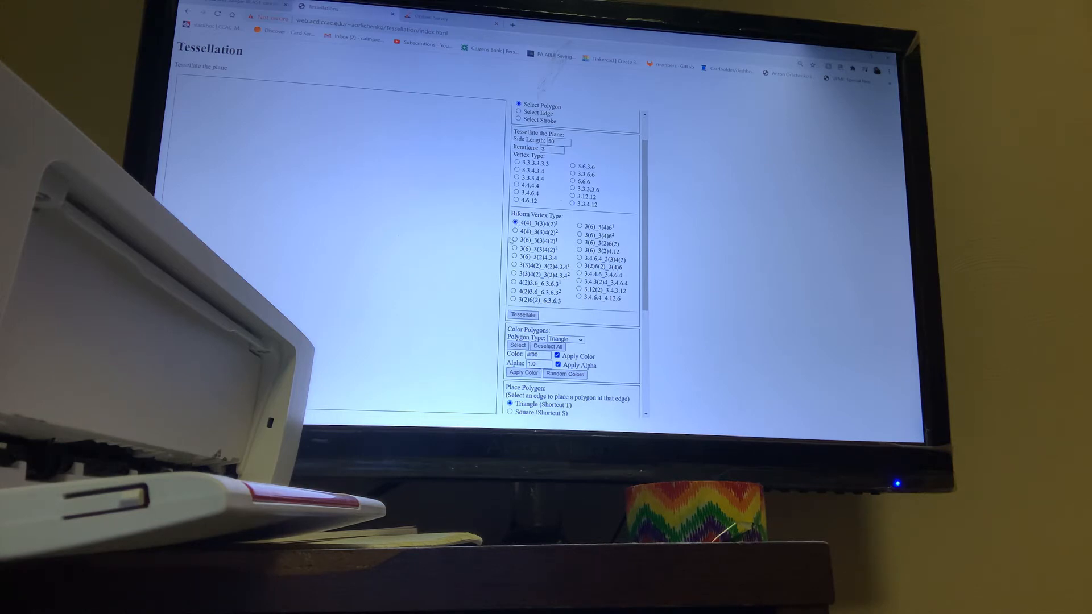
click(523, 316)
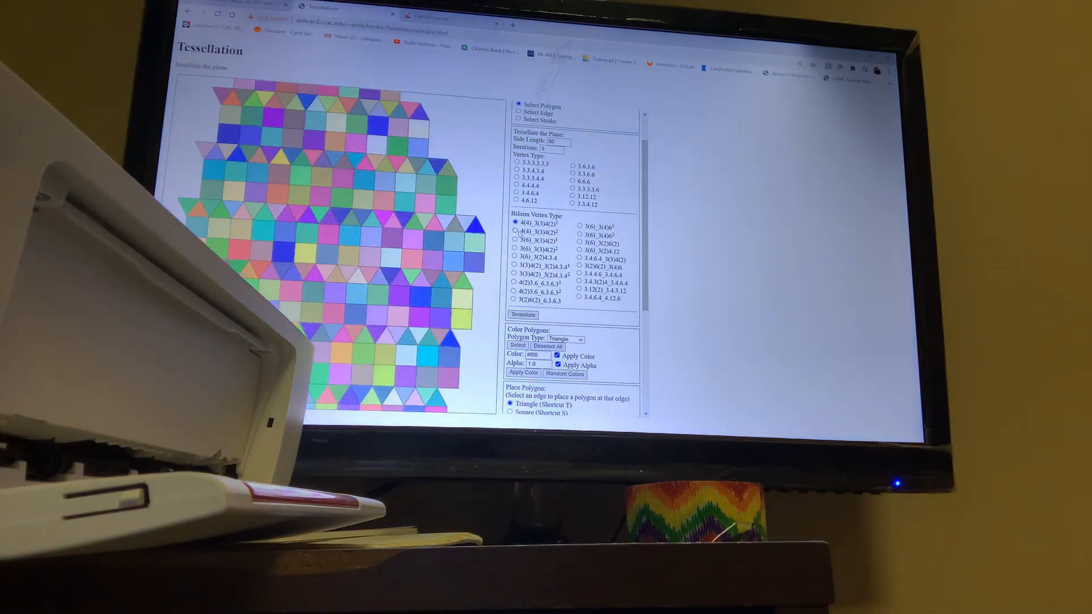
click(516, 231)
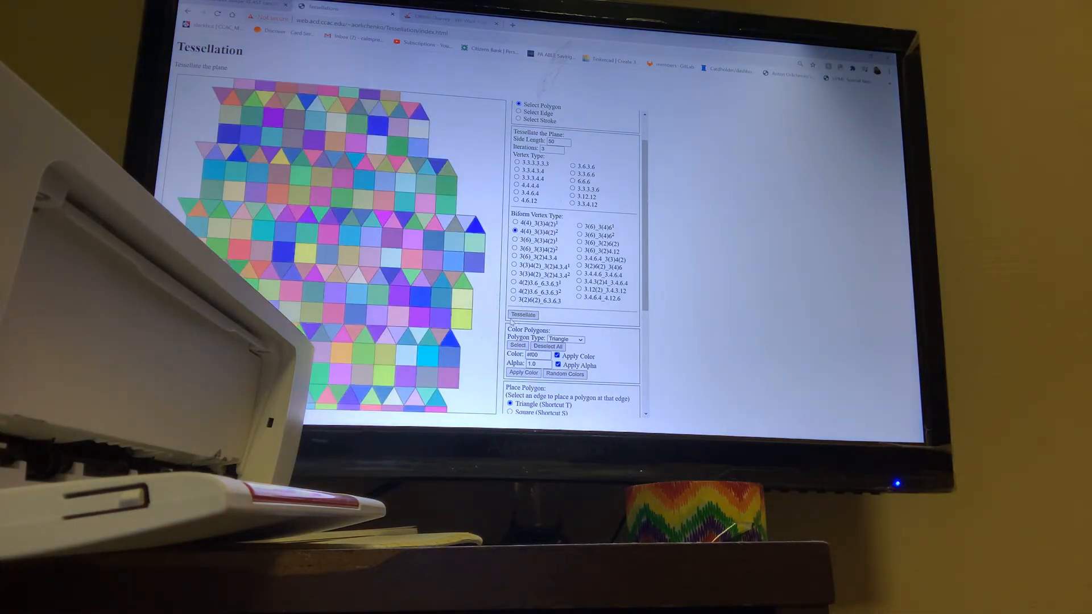
click(515, 240)
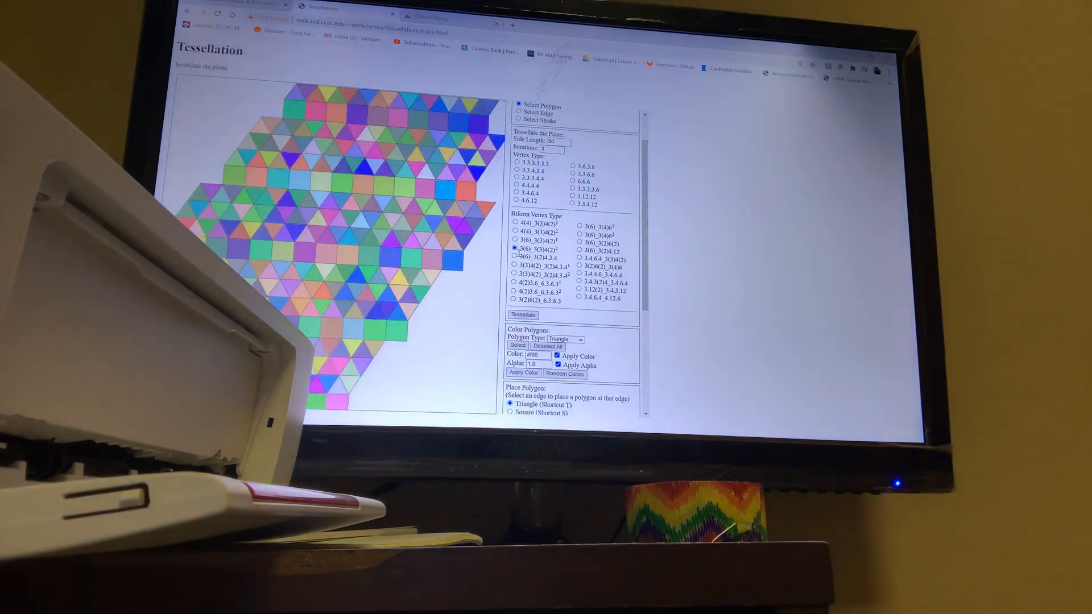
Tessellate the mixed square-triangle biform tiling and the hexagon-and-triangle biform tiling.
click(515, 257)
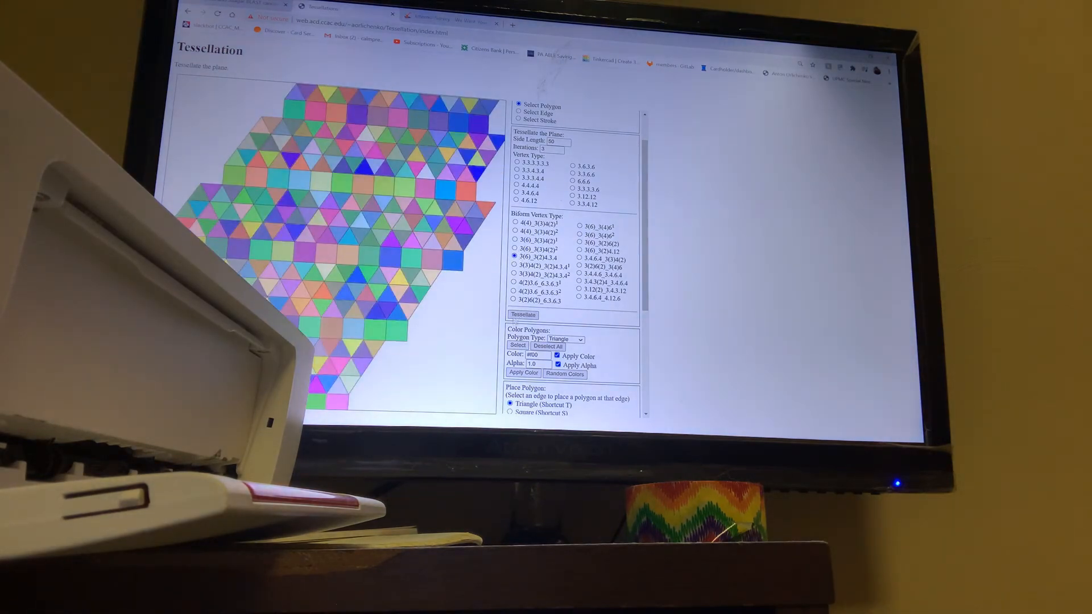
click(523, 315)
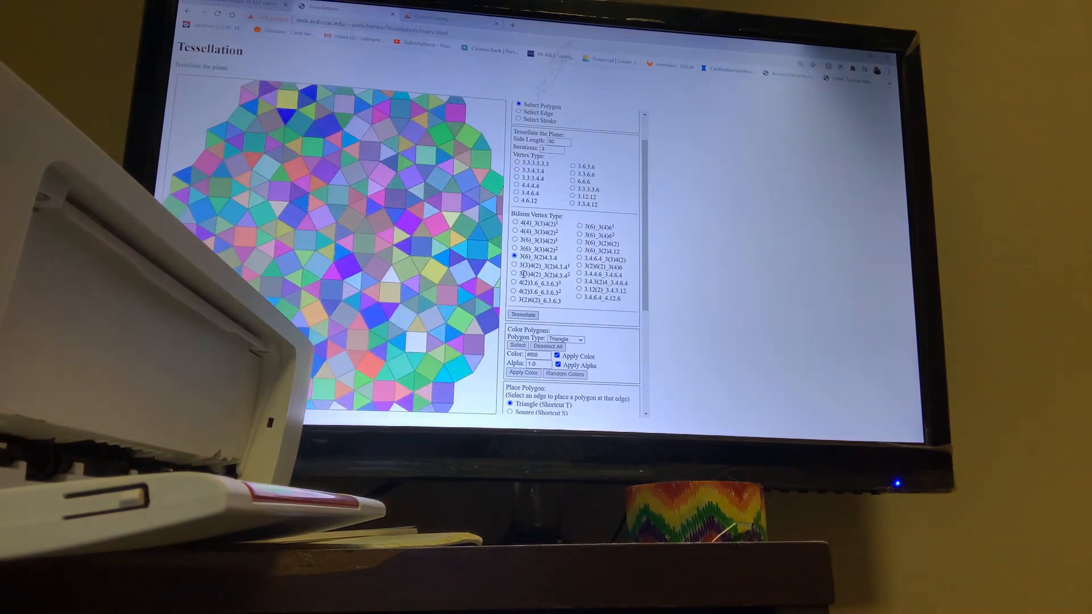
click(515, 265)
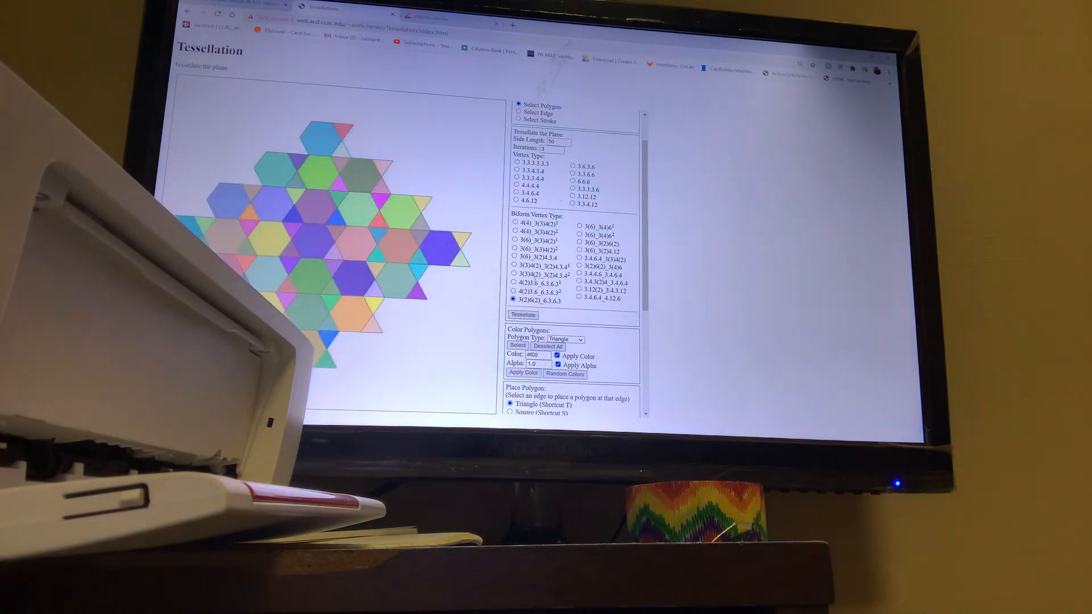
Tessellate the first four right-column biform types: hexagon-triangle variants and a hexagon-square-triangle tiling.
click(579, 225)
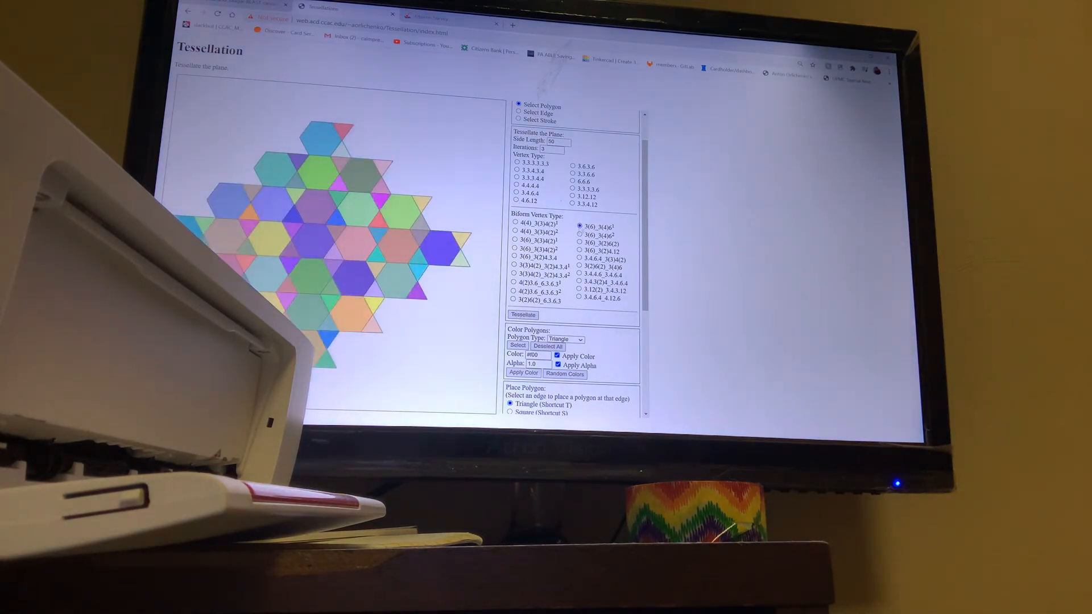
click(523, 315)
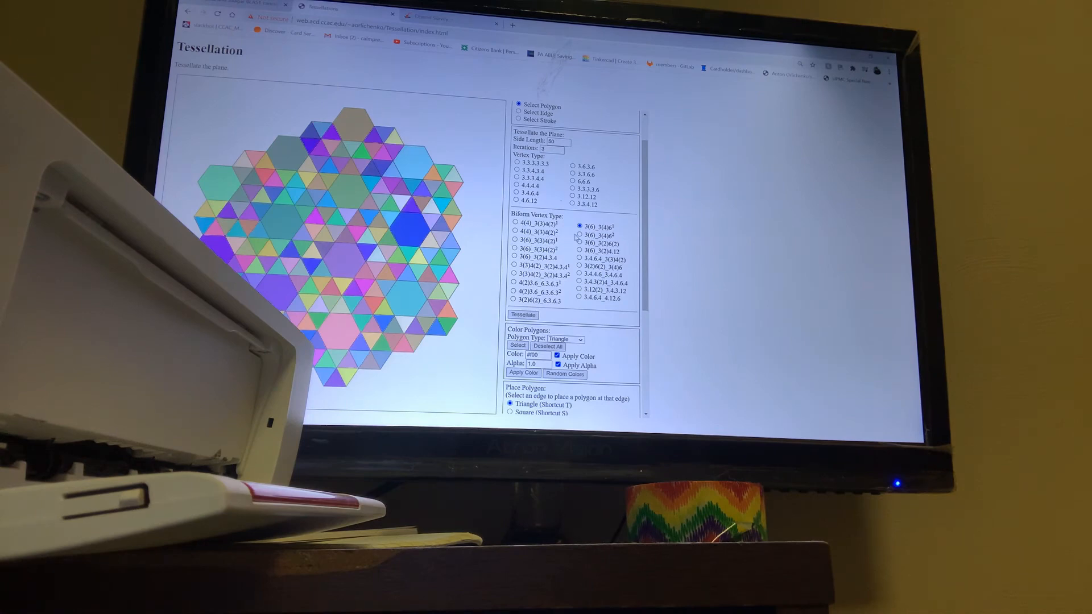
click(577, 234)
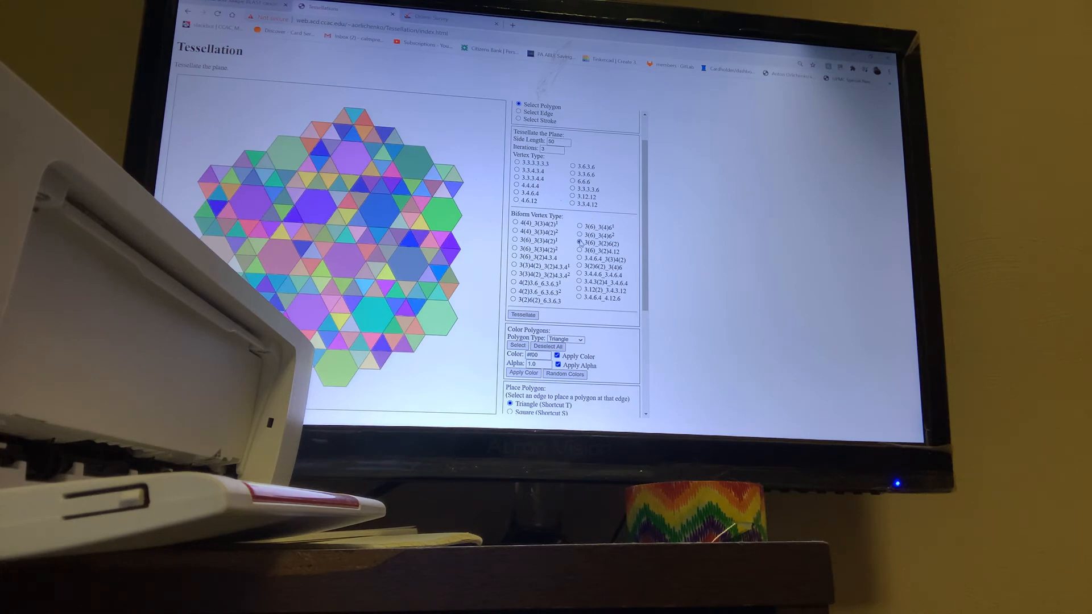
click(579, 244)
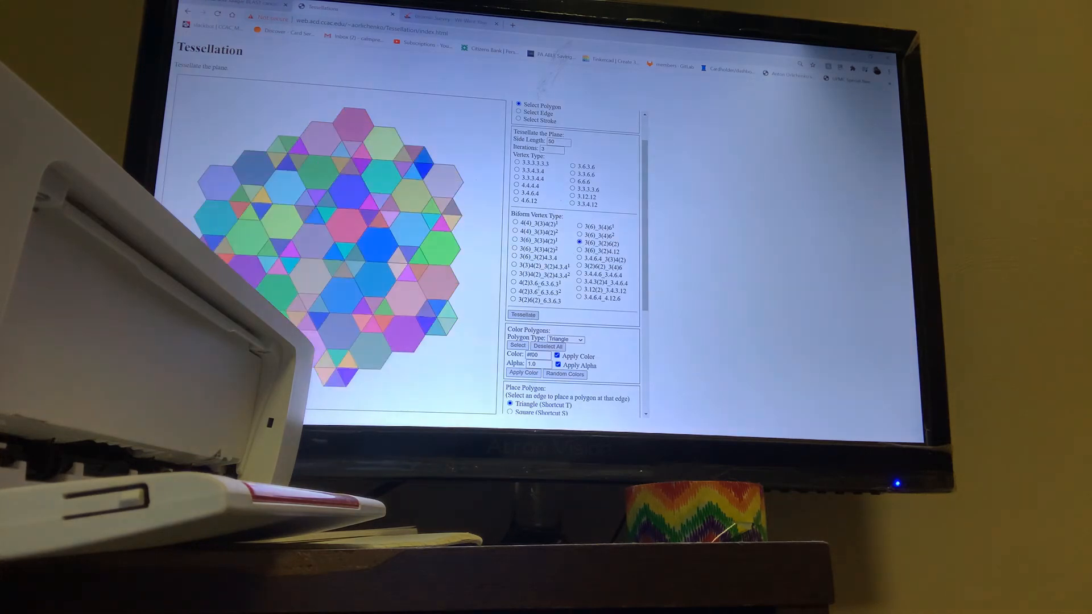
click(579, 250)
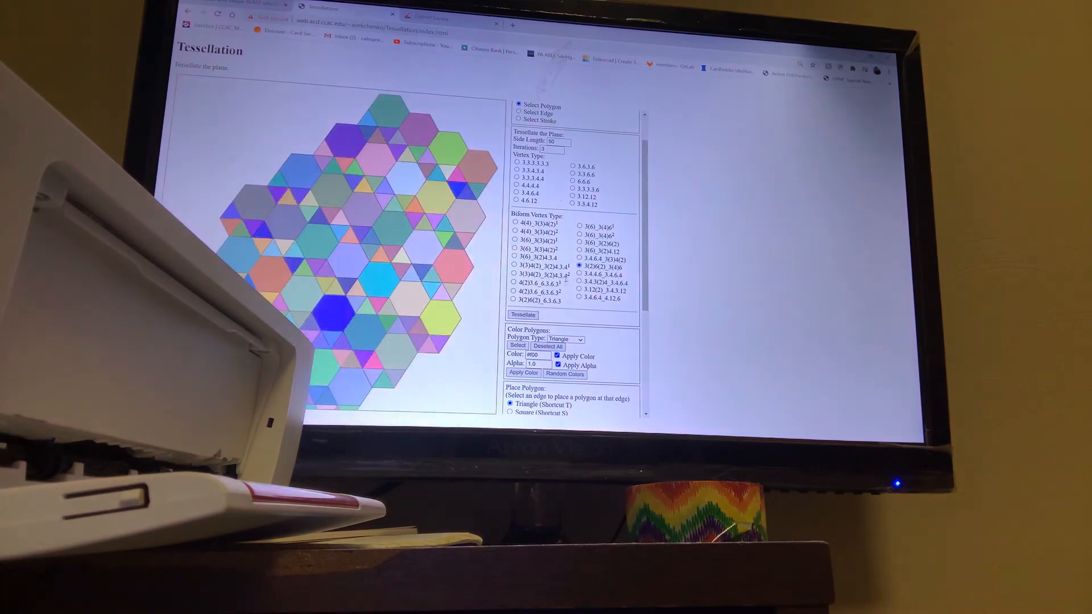
Tessellate biform types 3.4.3(2)4, 3.12(2) and 3.4.6.4_4.12.6 for the dodecagon, hexagon and square tiling.
click(579, 274)
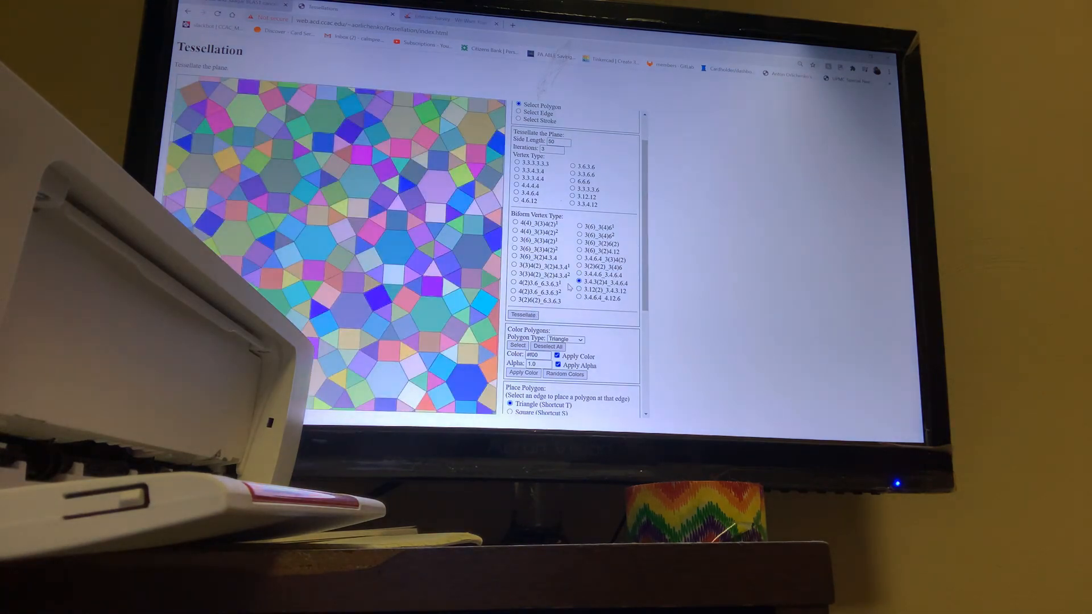
click(579, 291)
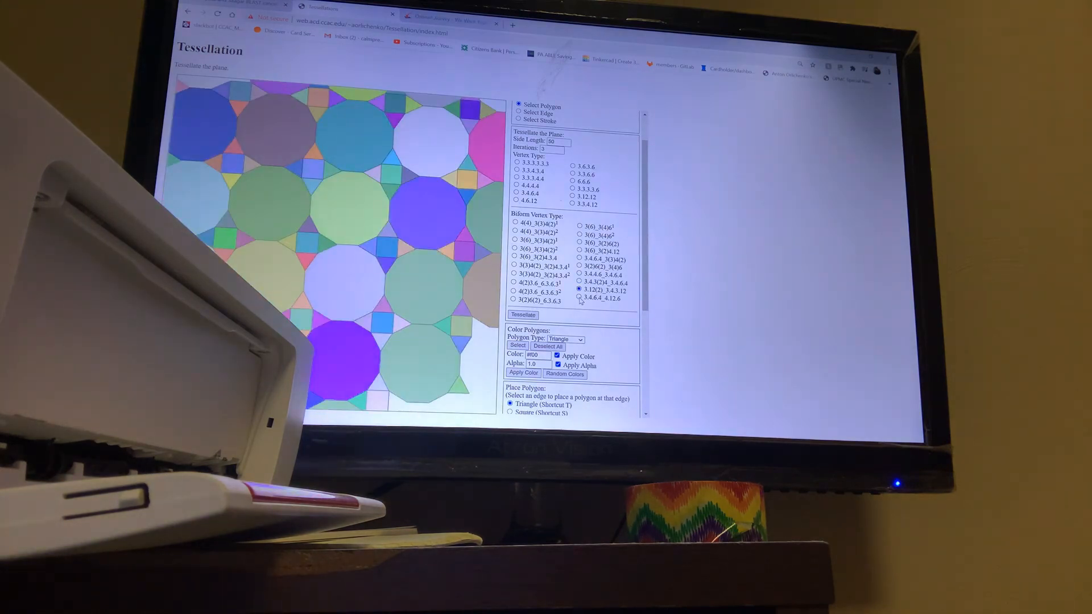
click(522, 315)
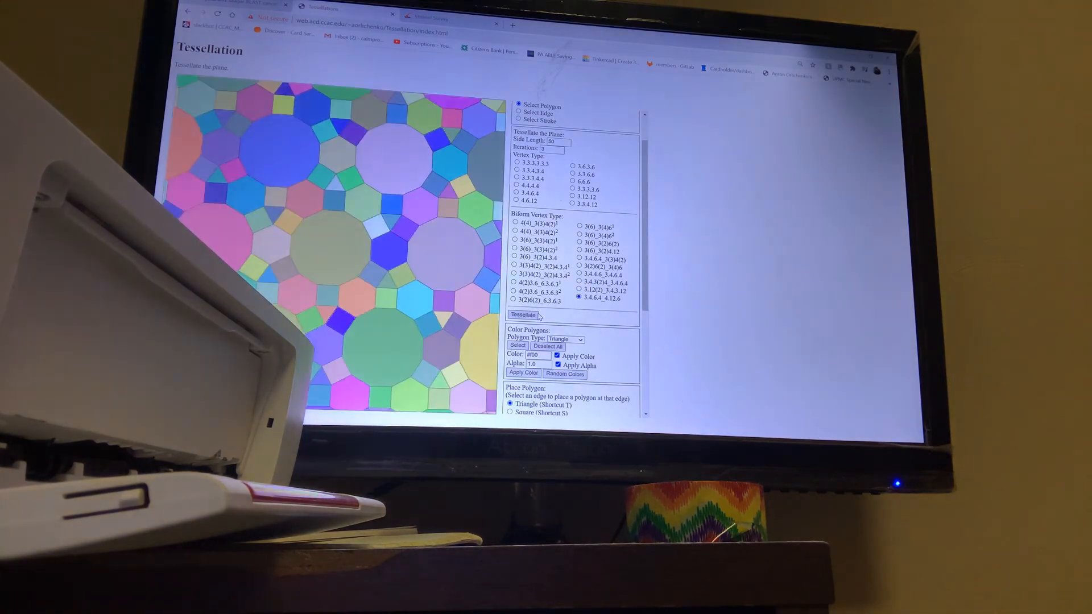